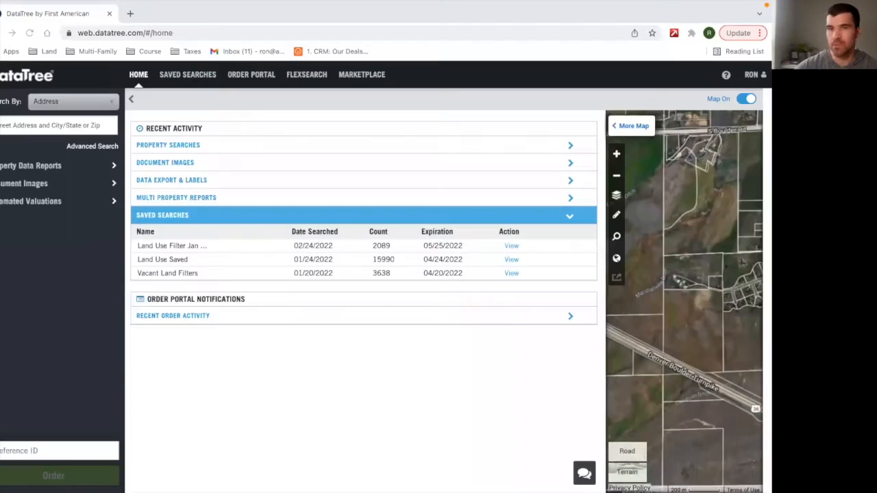
pyautogui.moveTo(765, 279)
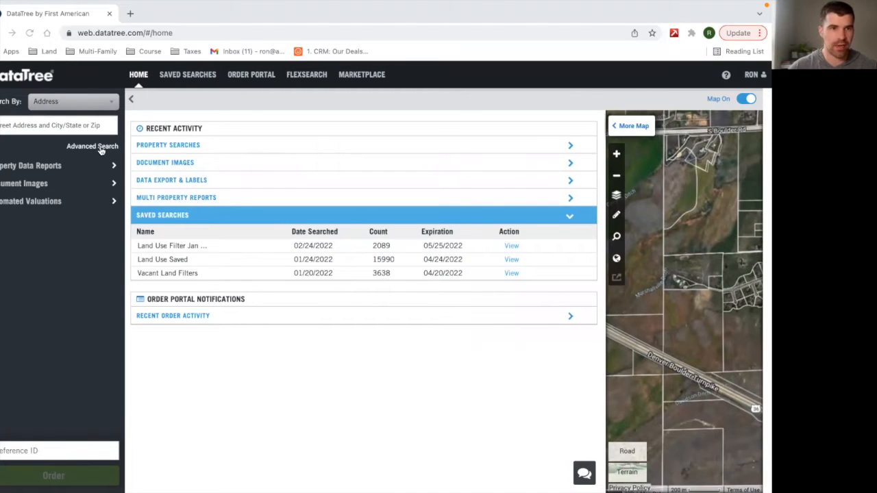
# Step: Open Advanced Search from the left panel of the DataTree home page
pyautogui.click(92, 146)
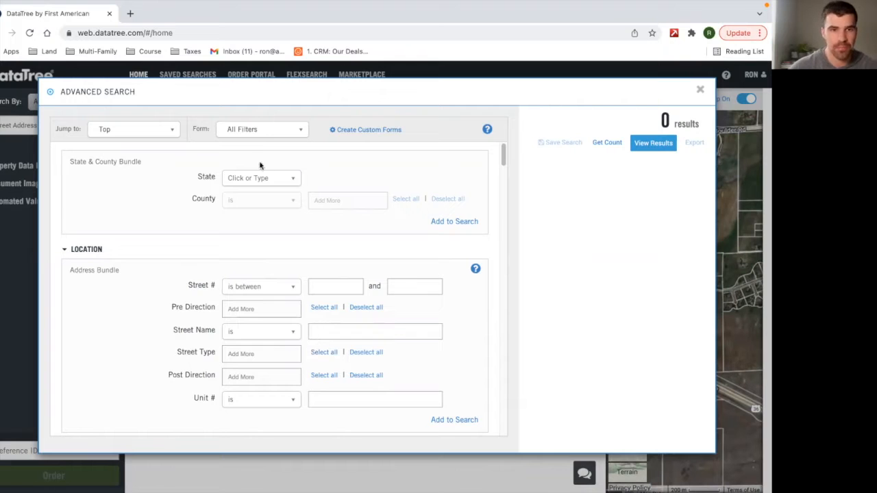
# Step: Pick Colorado as the State in the State & County Bundle and scroll the form
pyautogui.click(261, 178)
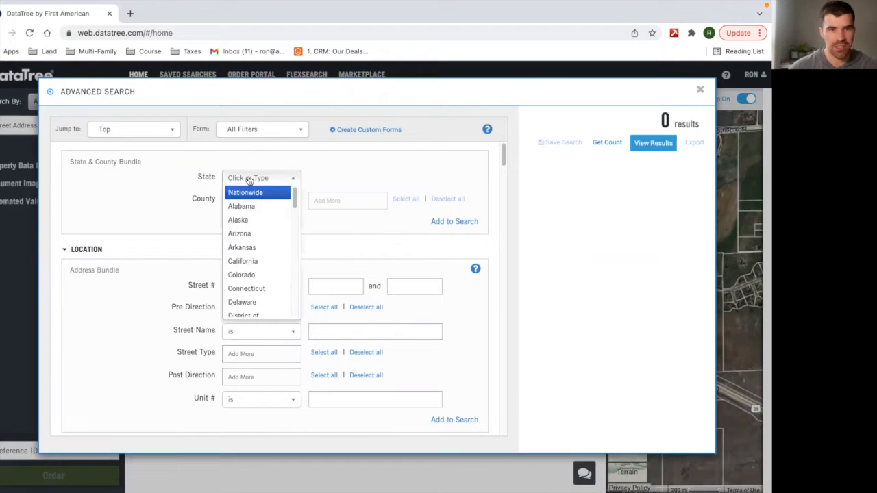
pyautogui.click(242, 275)
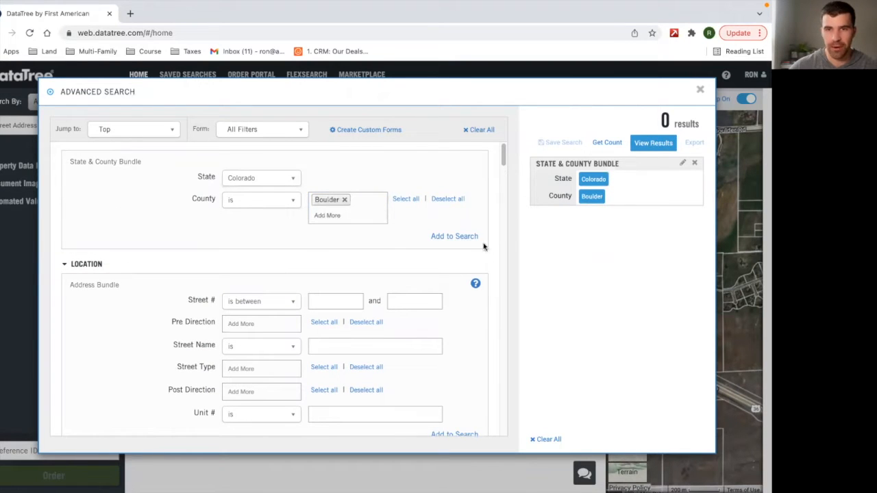
pyautogui.scroll(-3)
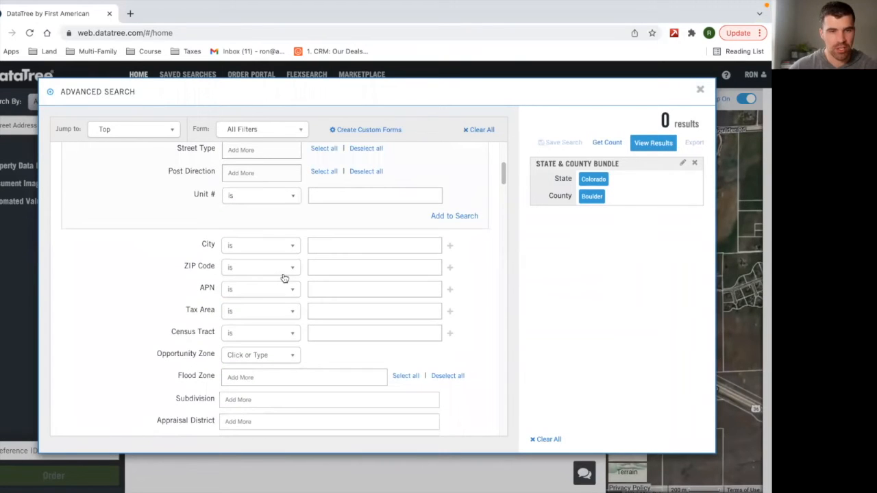
pyautogui.moveTo(228, 291)
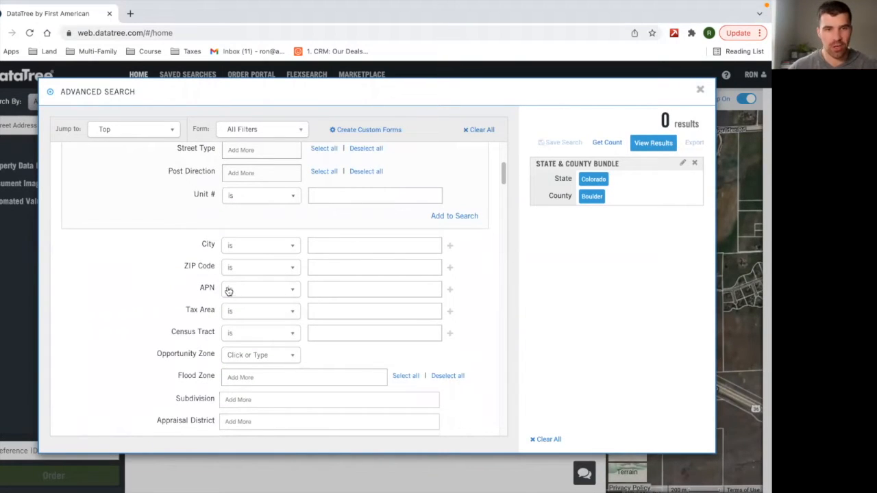
pyautogui.scroll(-3)
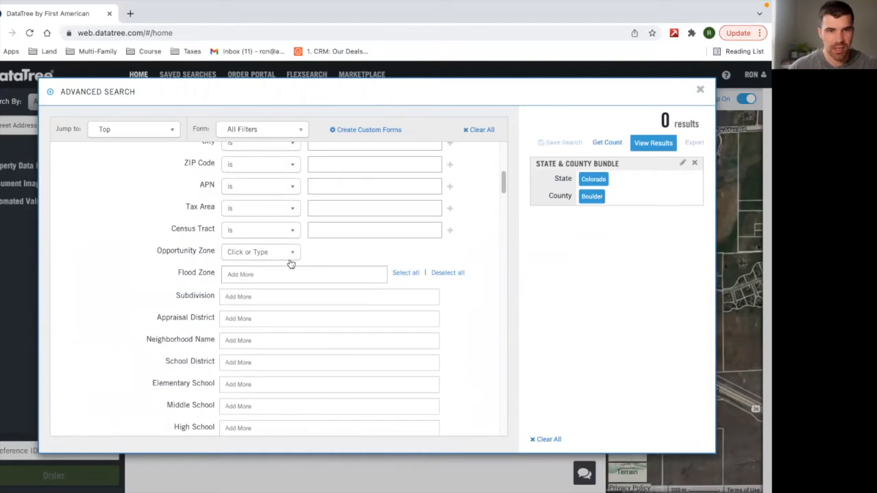
pyautogui.scroll(-3)
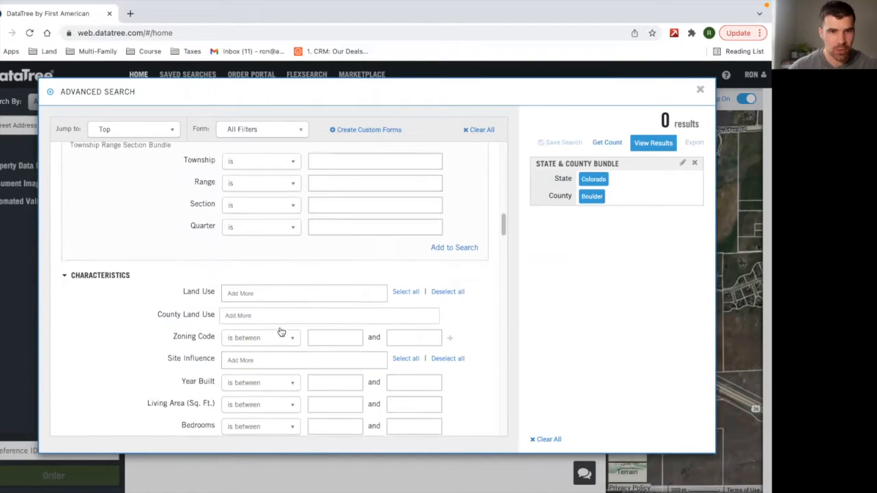
pyautogui.click(303, 293)
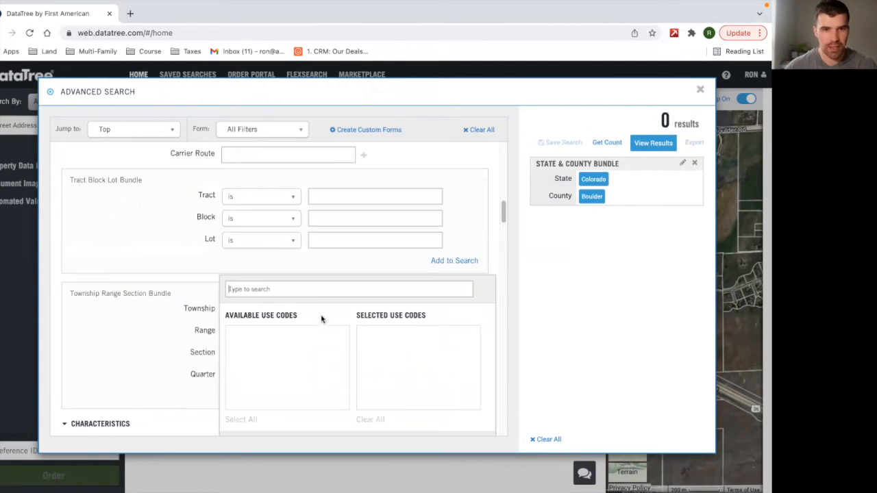
pyautogui.write('multi')
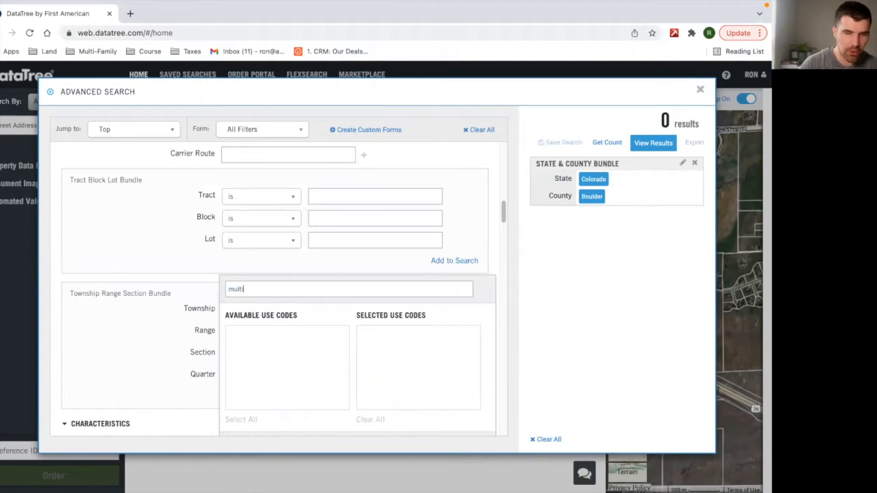
pyautogui.write('multi')
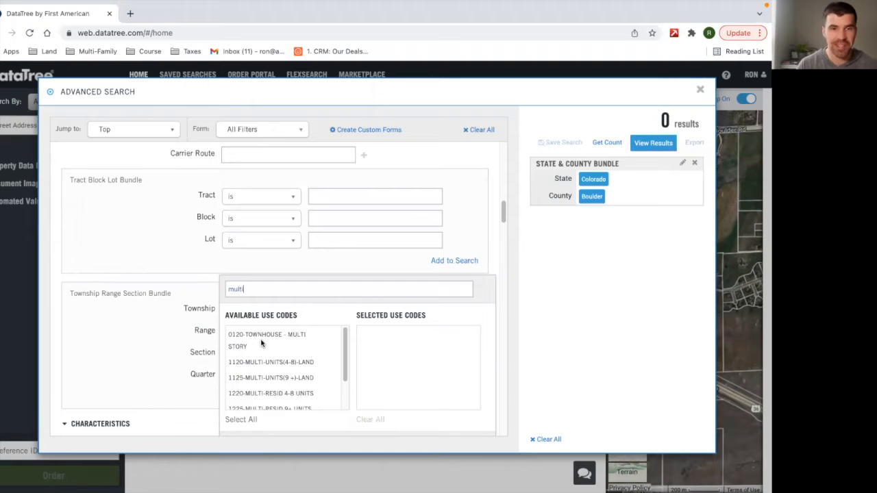
pyautogui.scroll(-3)
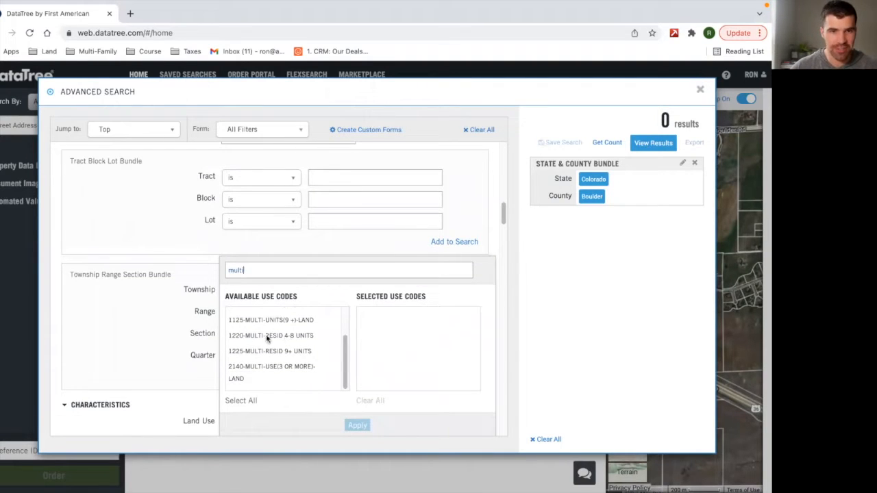
pyautogui.scroll(-3)
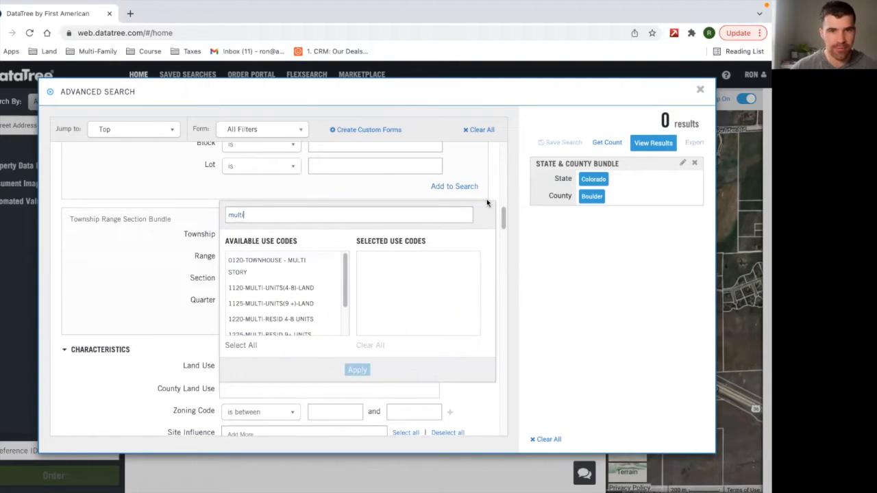
pyautogui.moveTo(353, 348)
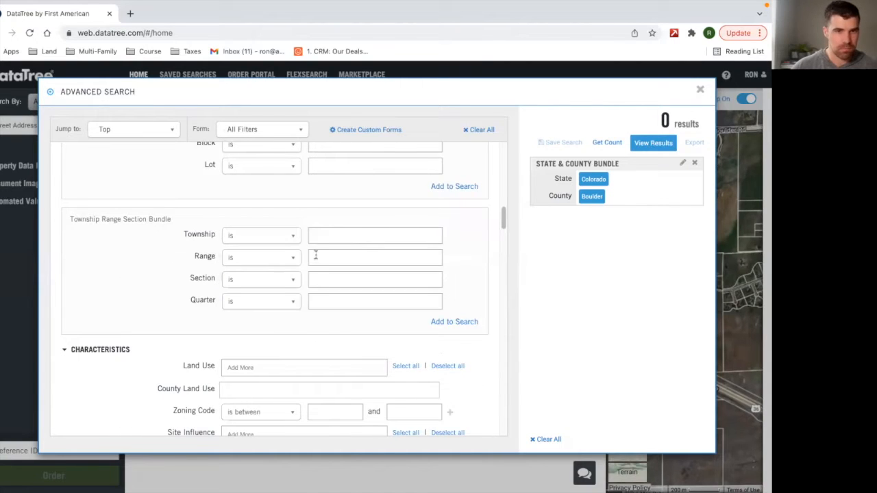
pyautogui.scroll(-3)
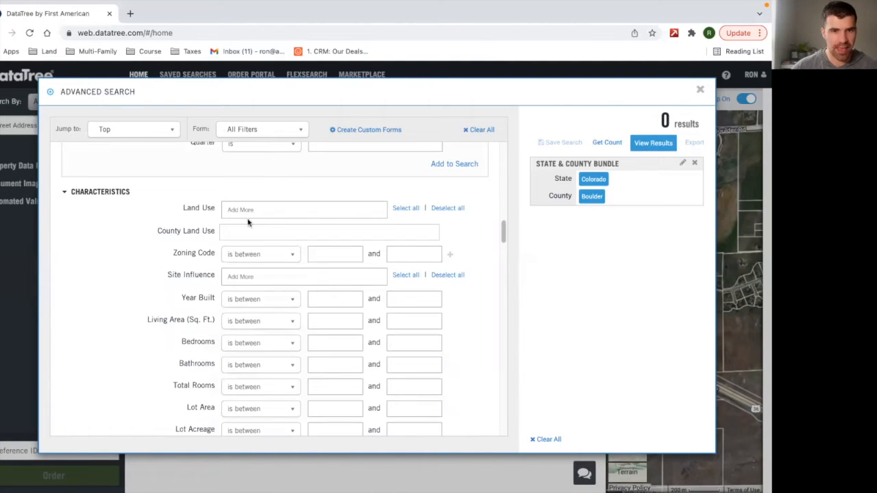
pyautogui.click(303, 209)
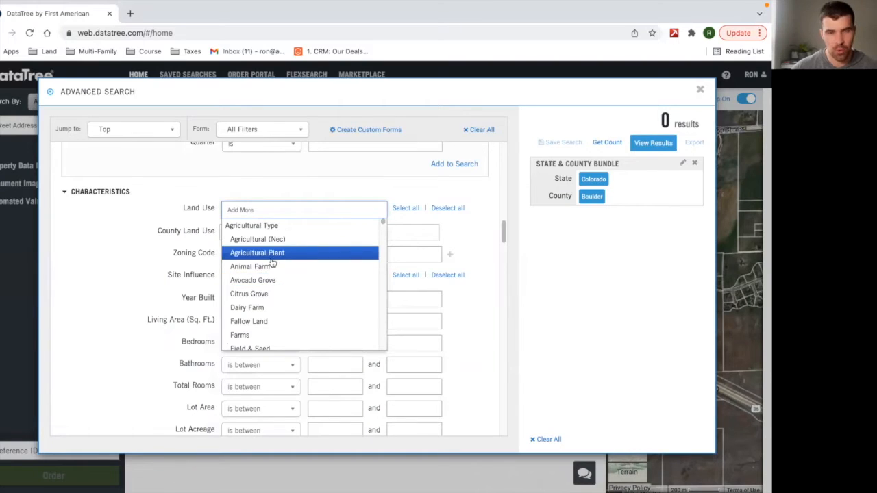
pyautogui.scroll(-3)
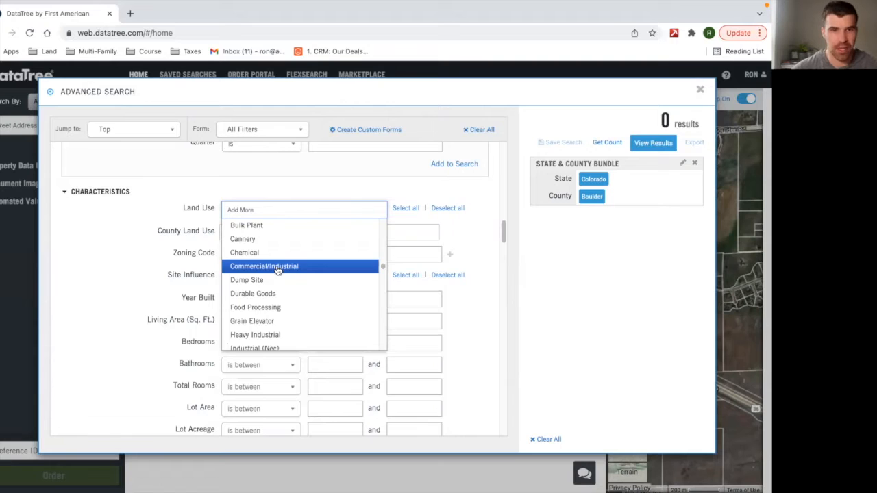
pyautogui.scroll(-3)
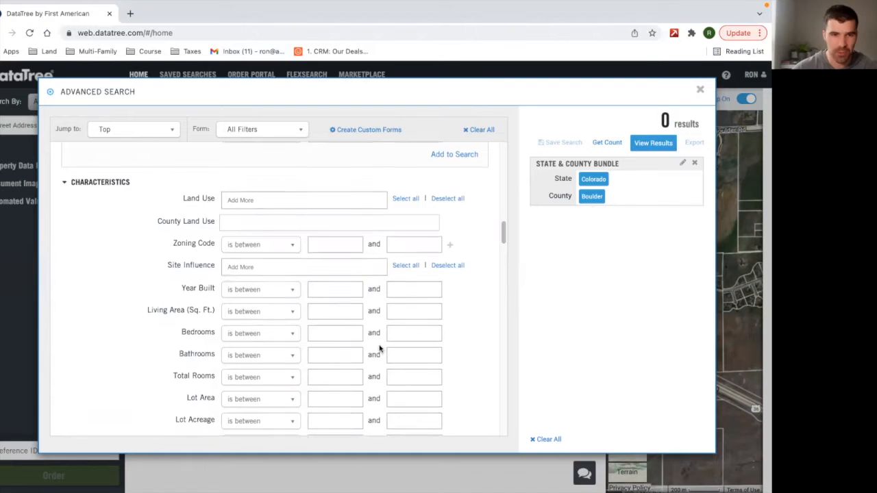
# Step: Set Lot Acreage between 5 and 5.5 and get the count of 714 properties
pyautogui.scroll(-3)
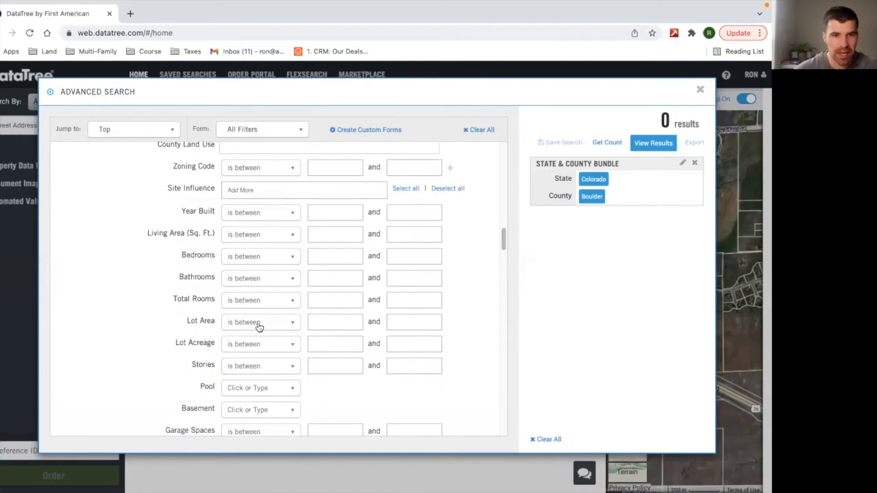
pyautogui.write('5')
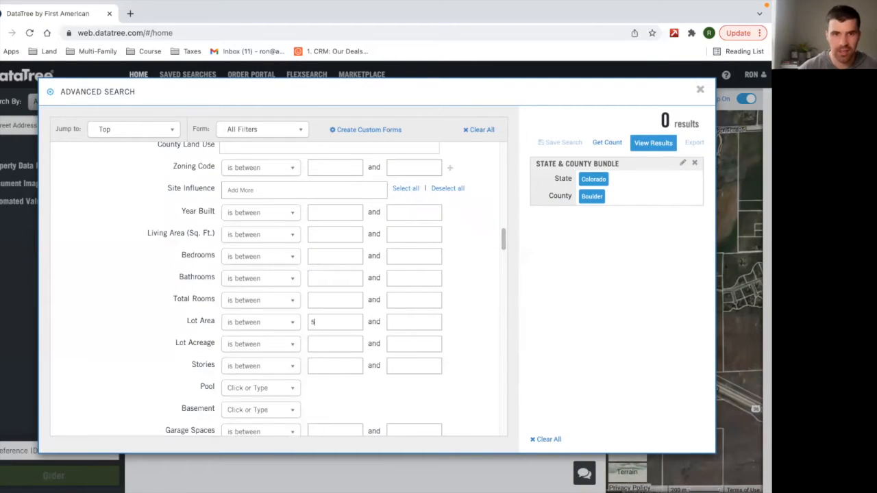
pyautogui.click(414, 322)
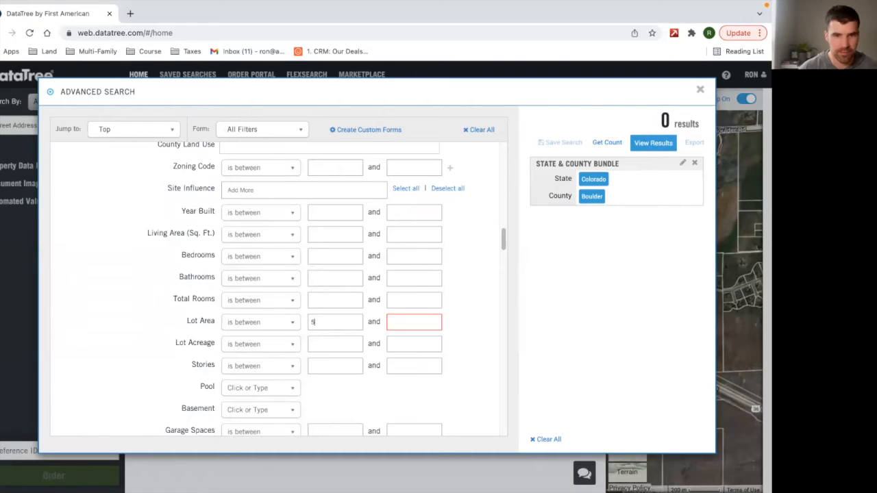
pyautogui.write('5.5')
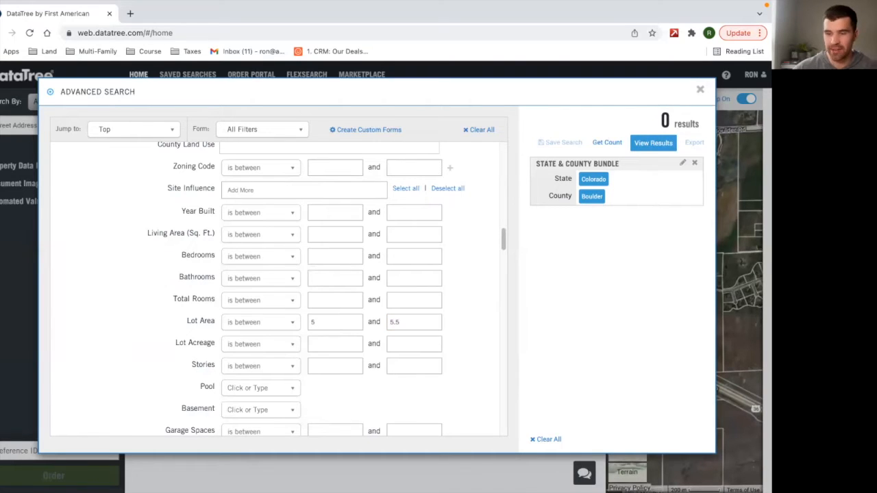
pyautogui.scroll(-3)
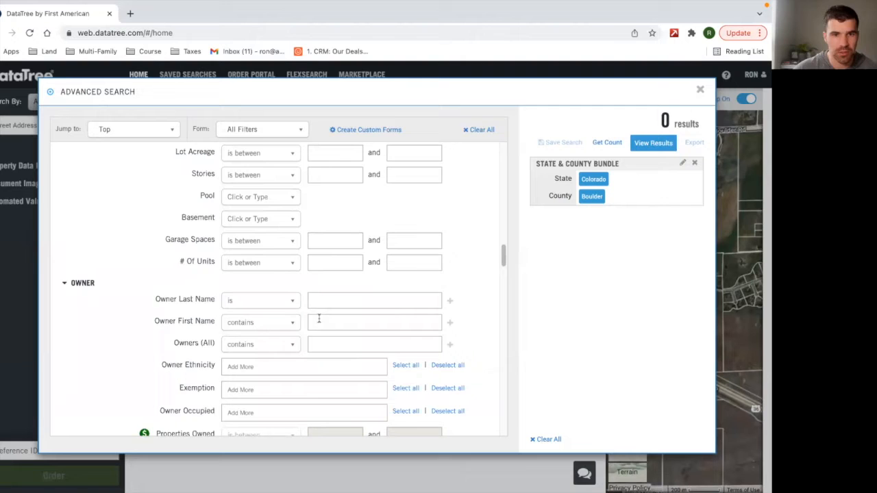
pyautogui.scroll(-3)
pyautogui.write('5.5')
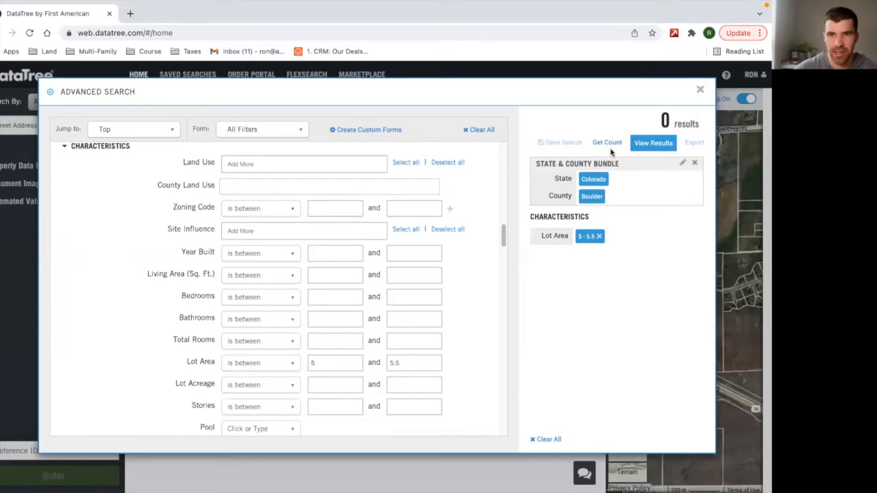
pyautogui.moveTo(247, 363)
pyautogui.write('5')
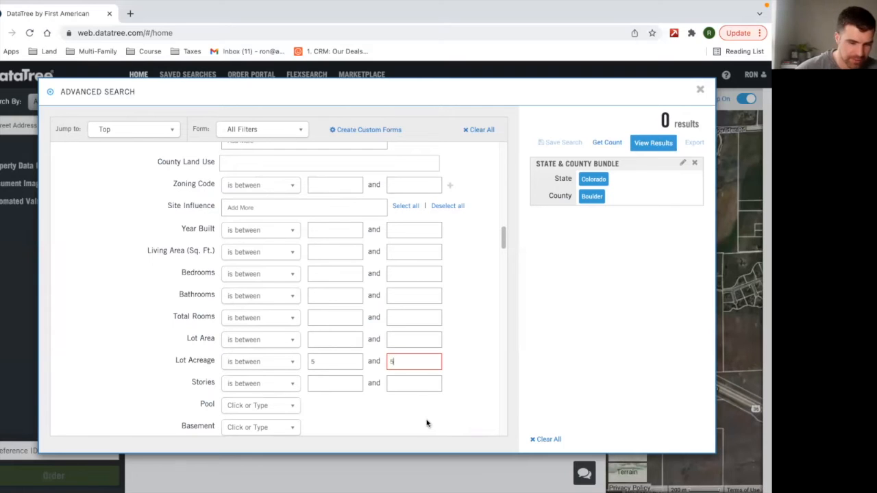
pyautogui.write('.5')
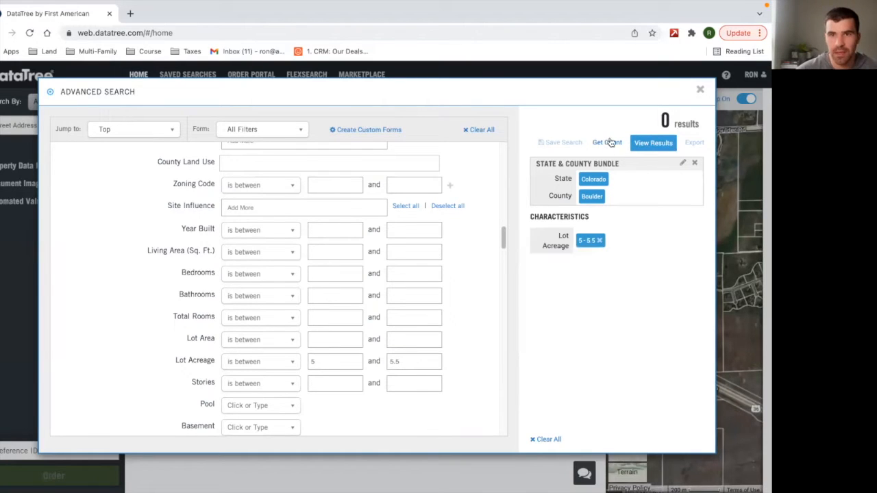
pyautogui.click(607, 142)
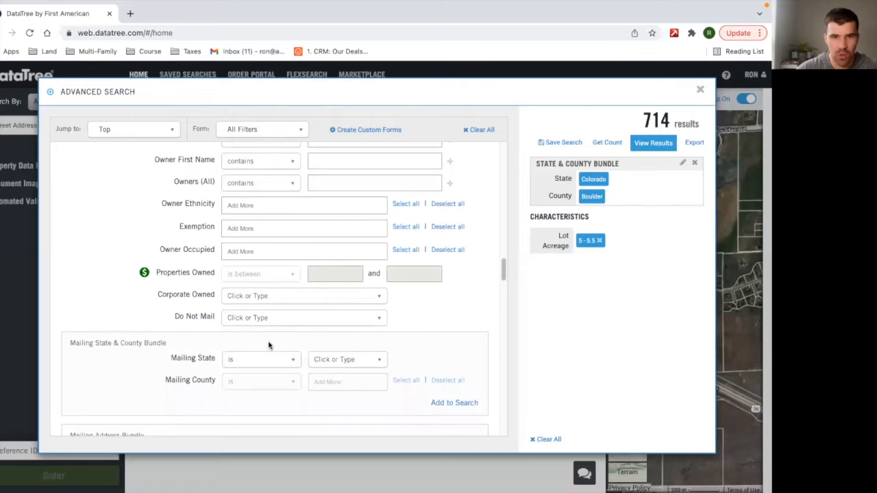
# Step: Filter Assessed Improvement Value to exactly $0, refreshing the count to 309
pyautogui.scroll(-3)
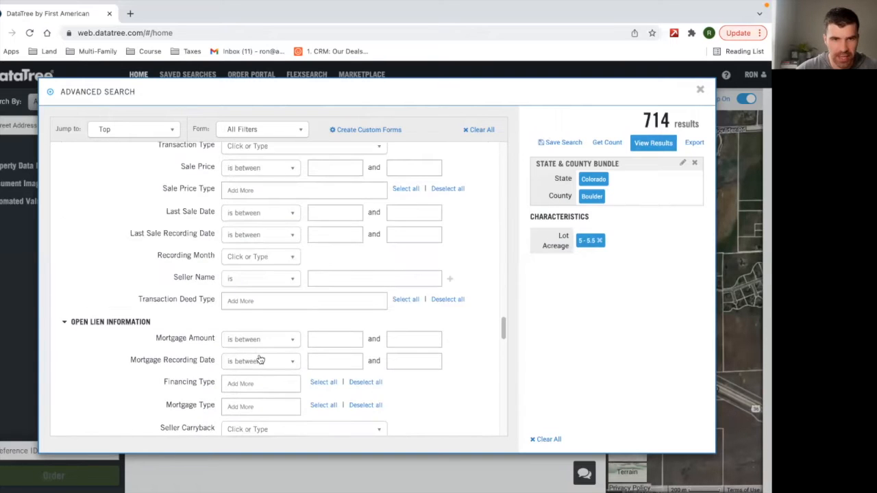
pyautogui.scroll(-3)
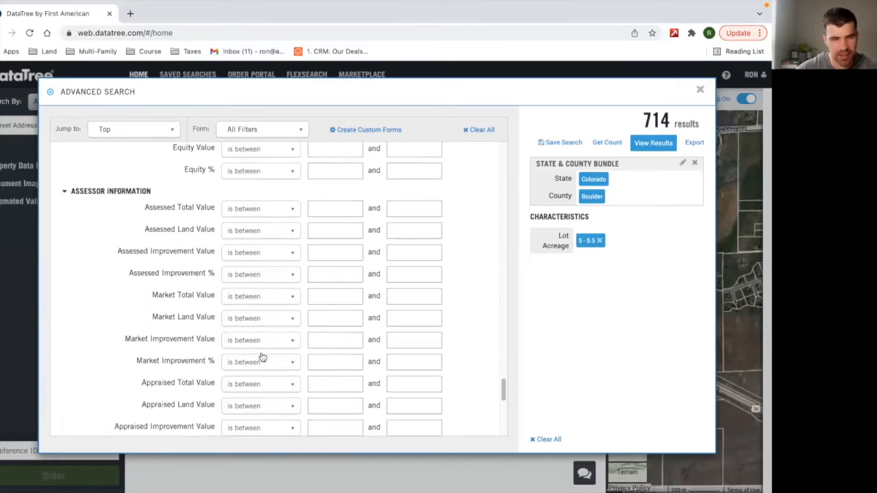
pyautogui.scroll(-3)
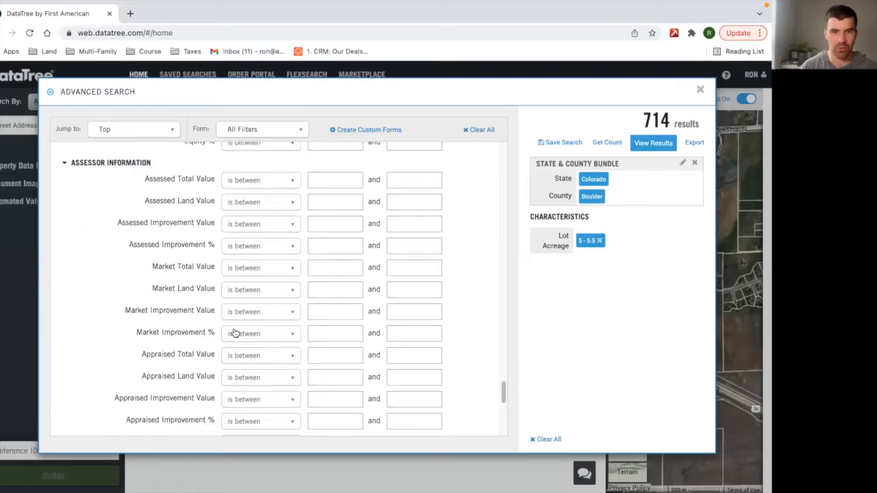
pyautogui.moveTo(271, 211)
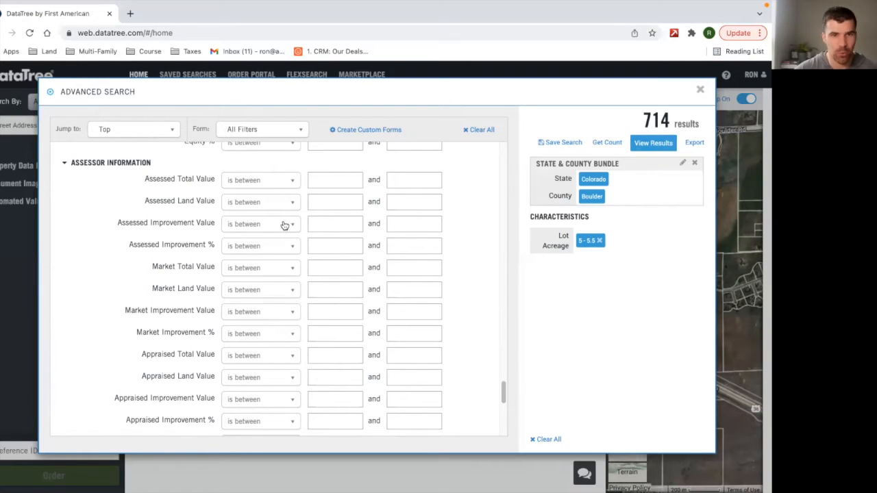
pyautogui.click(261, 223)
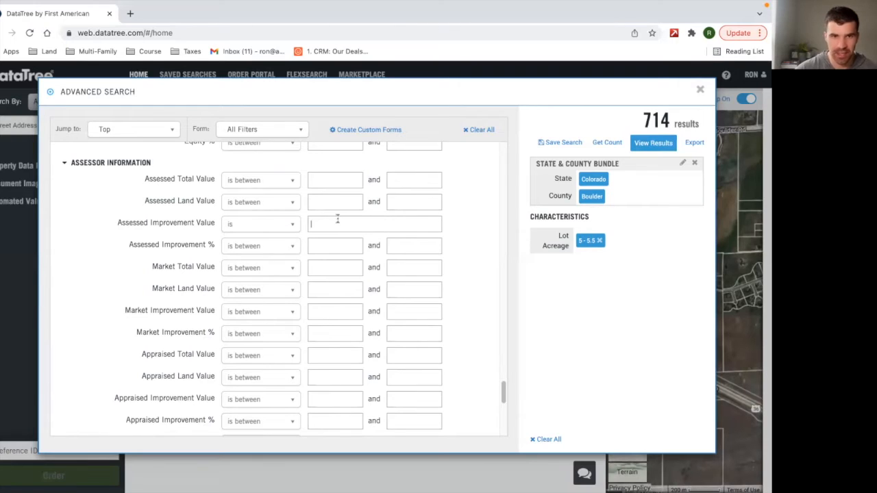
pyautogui.write('$0')
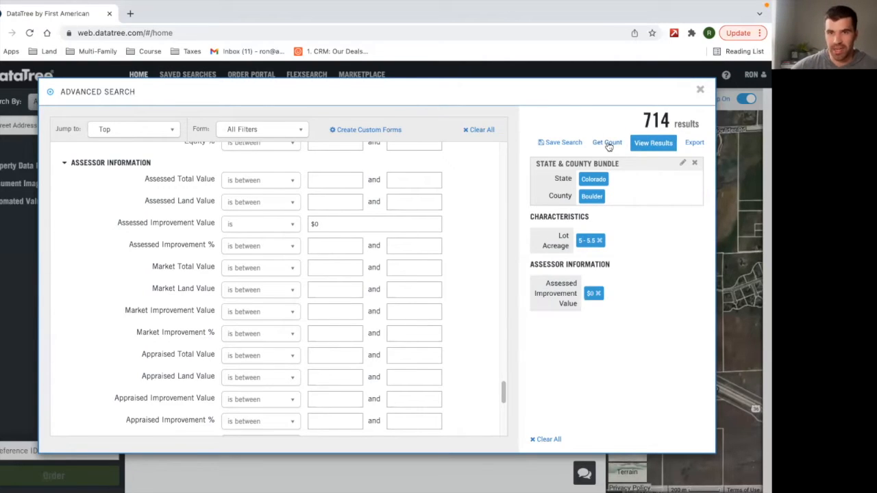
pyautogui.click(606, 143)
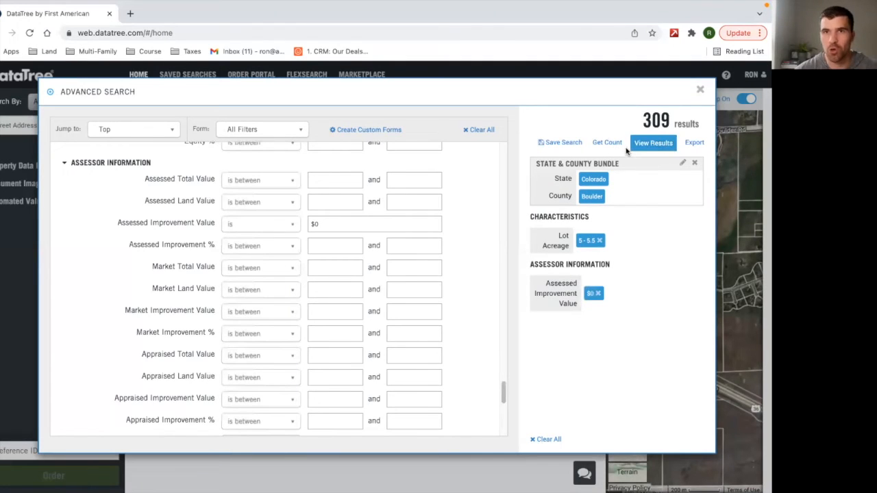
pyautogui.moveTo(660, 183)
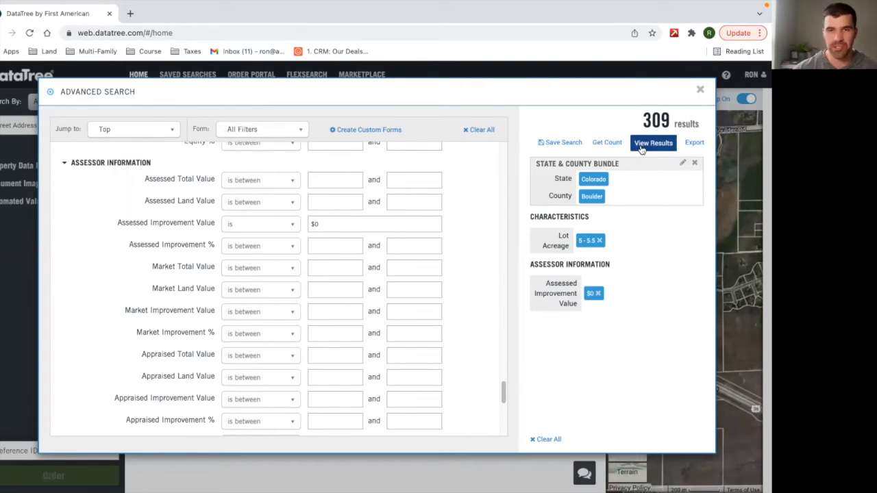
# Step: View Results to list the 309 matching properties with owners and parcel numbers
pyautogui.click(653, 142)
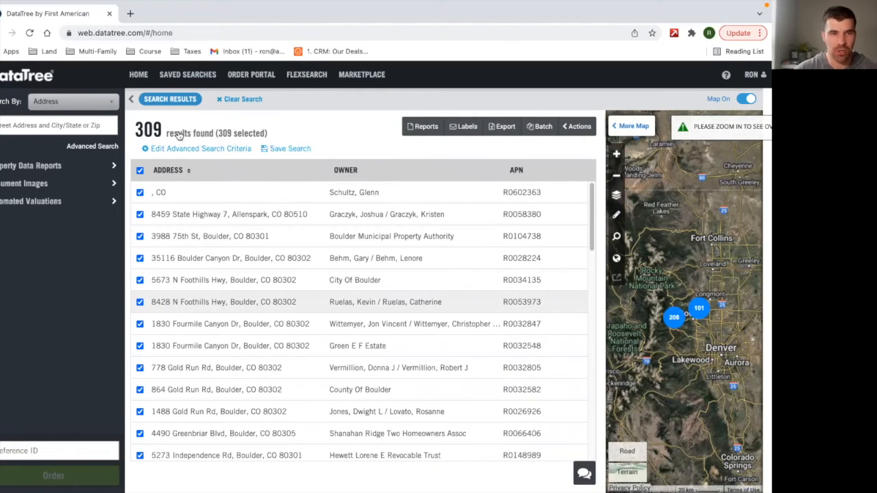
pyautogui.moveTo(658, 326)
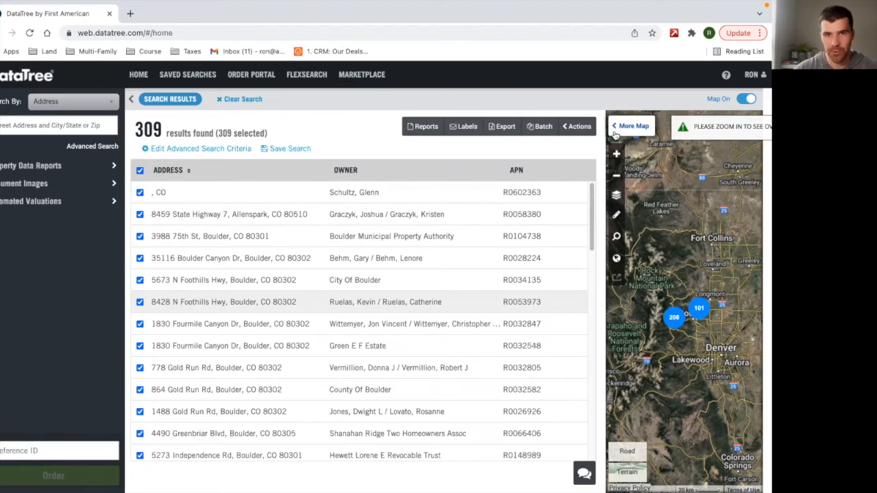
# Step: Expand the results map to full width, try Road view, and return to Satellite
pyautogui.click(631, 126)
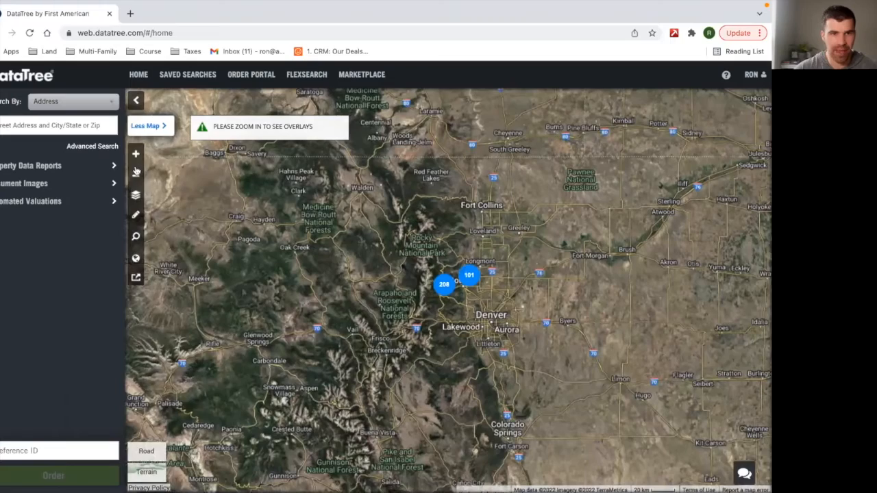
pyautogui.click(136, 195)
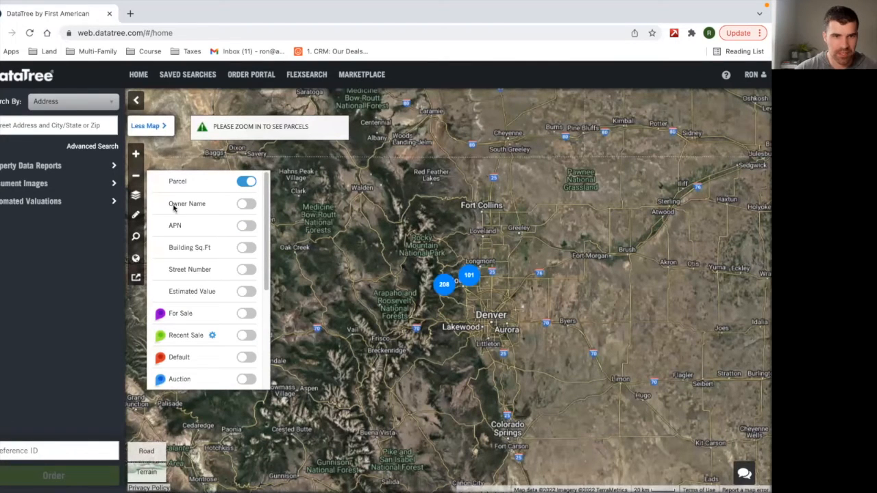
pyautogui.click(136, 195)
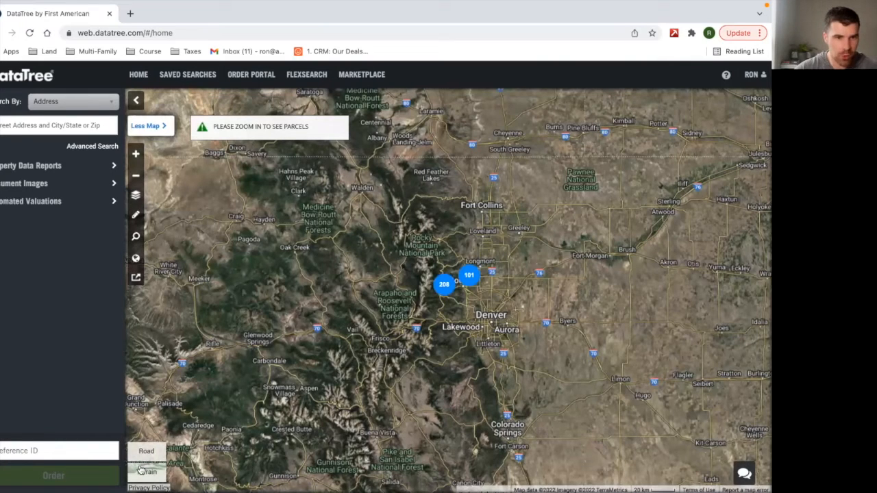
pyautogui.click(146, 451)
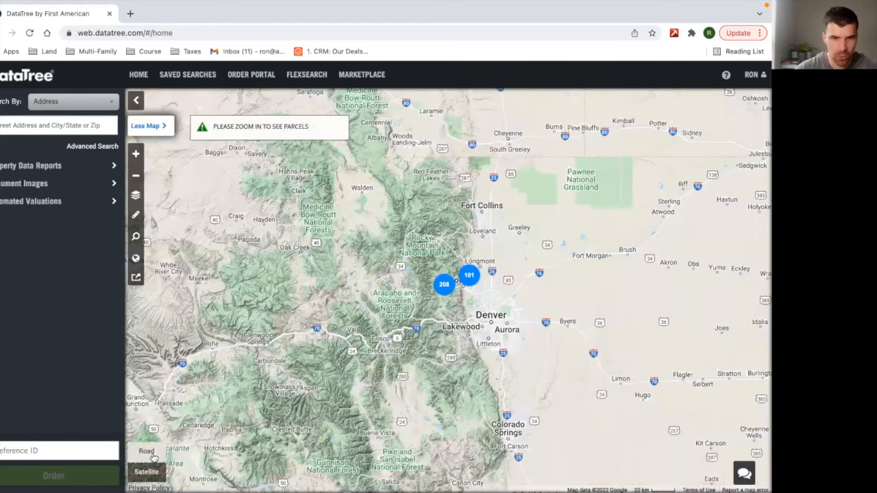
pyautogui.click(146, 451)
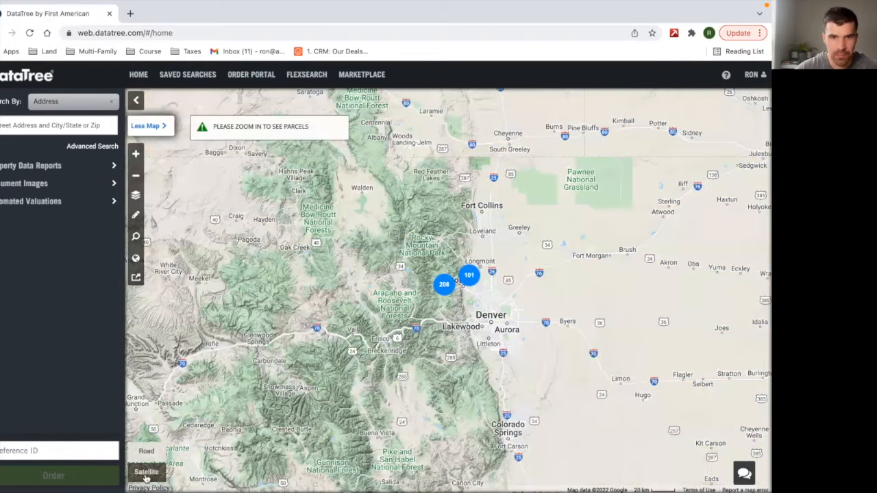
pyautogui.click(146, 471)
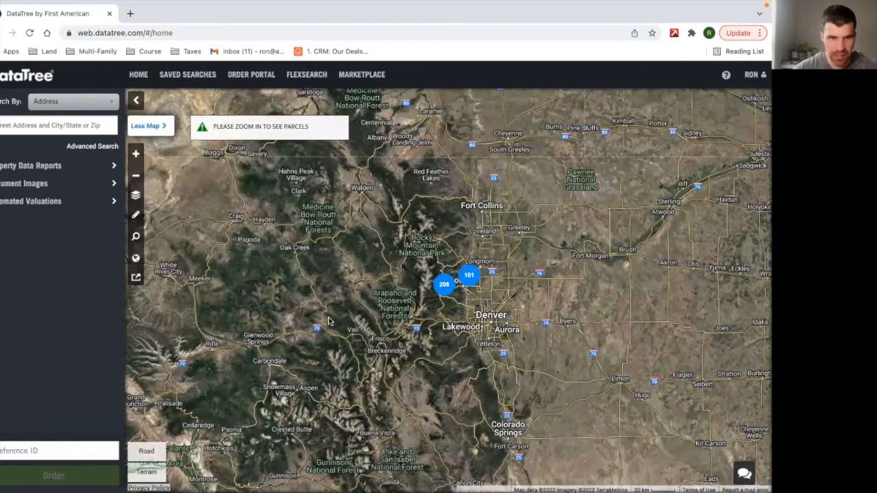
pyautogui.moveTo(309, 256)
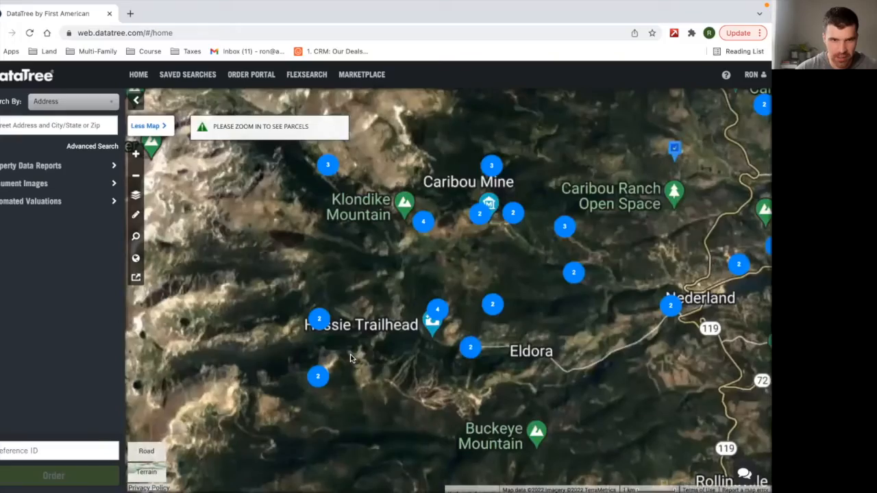
# Step: Zoom into the map west of Boulder and pan until parcel boundaries show
pyautogui.scroll(3)
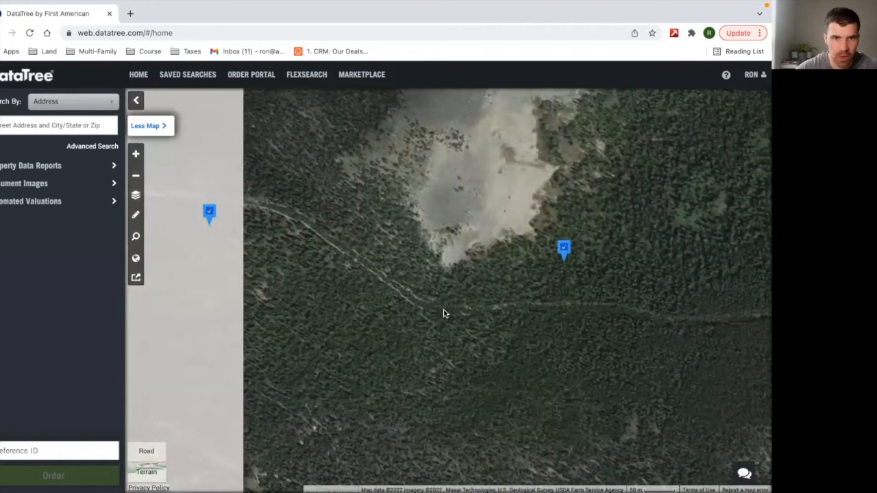
pyautogui.click(136, 195)
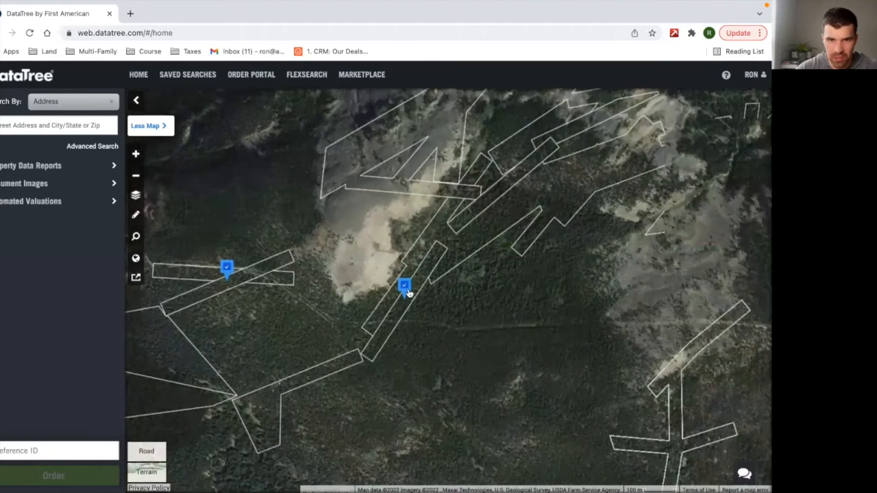
pyautogui.moveTo(407, 293); pyautogui.dragTo(332, 370)
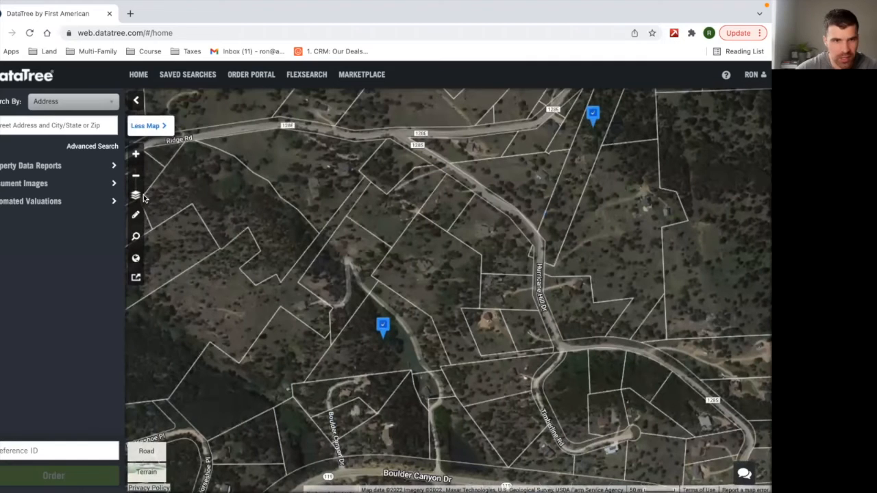
# Step: Turn on the For Sale and Recent Sale map layers, checking a Boulder Canyon parcel
pyautogui.click(136, 195)
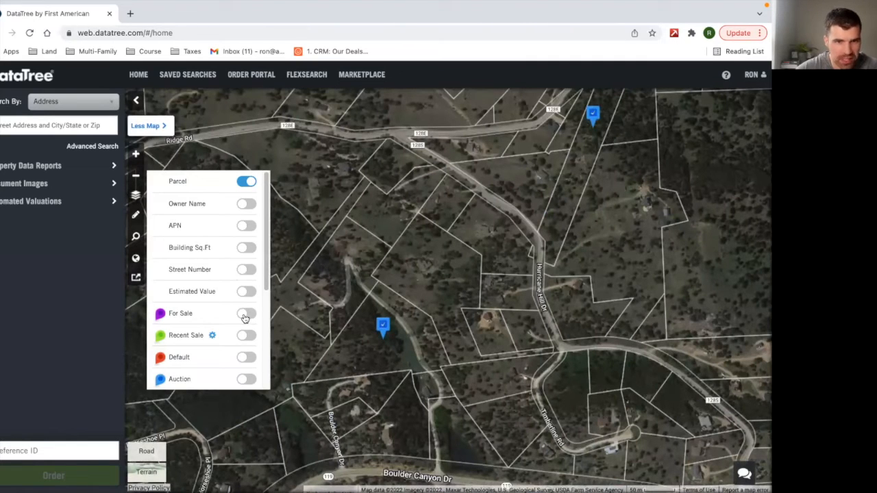
pyautogui.click(246, 313)
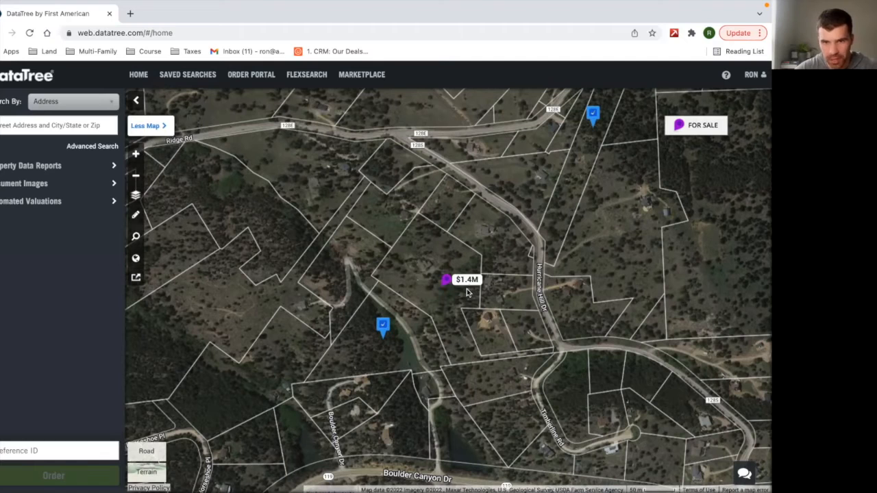
pyautogui.click(383, 327)
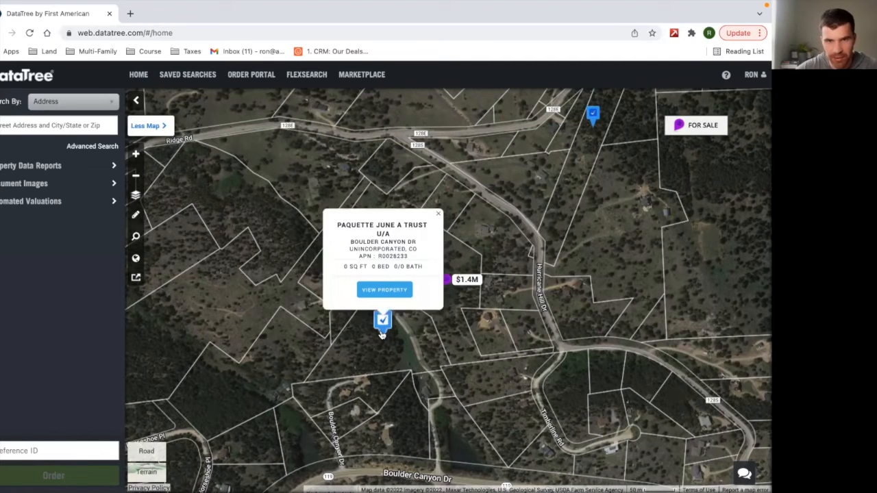
pyautogui.click(438, 213)
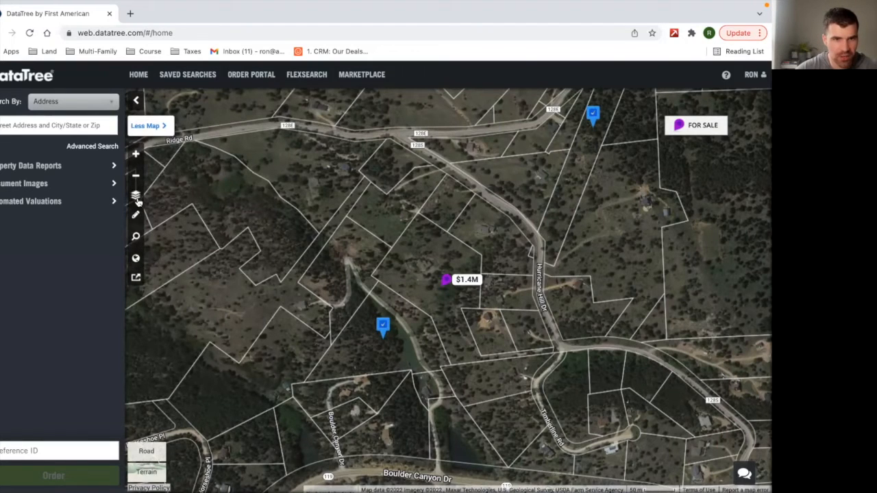
pyautogui.click(135, 195)
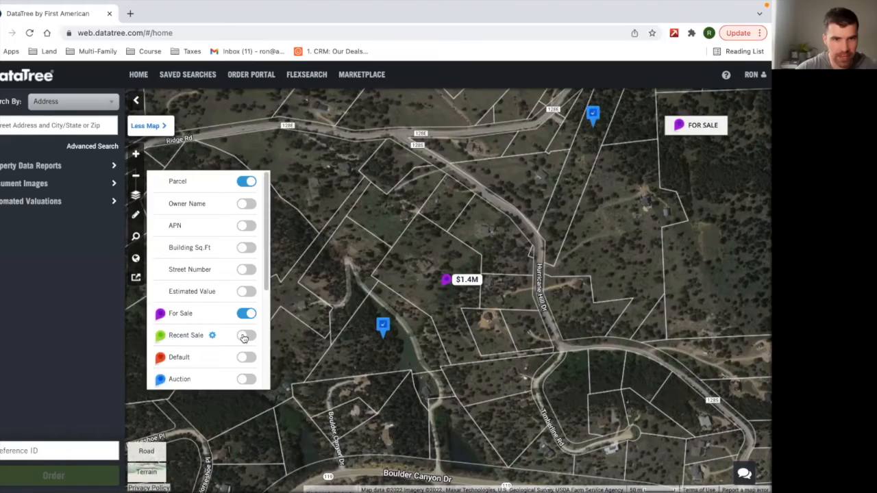
pyautogui.click(246, 335)
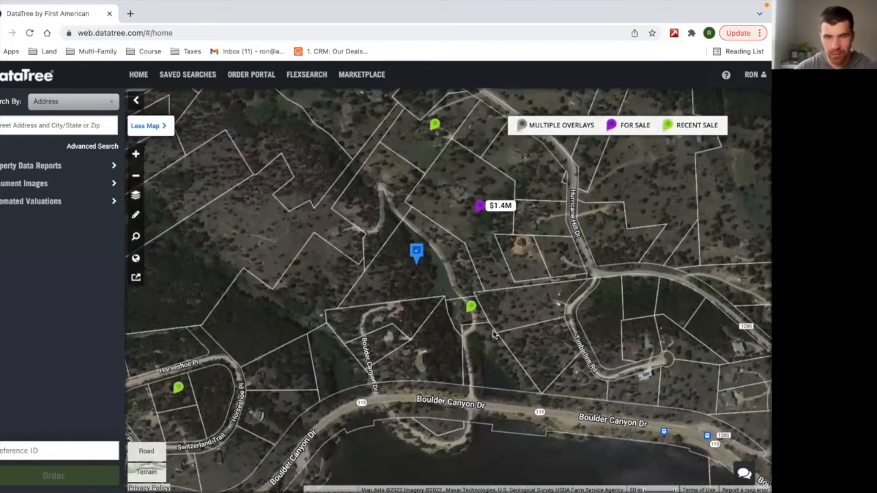
pyautogui.click(470, 306)
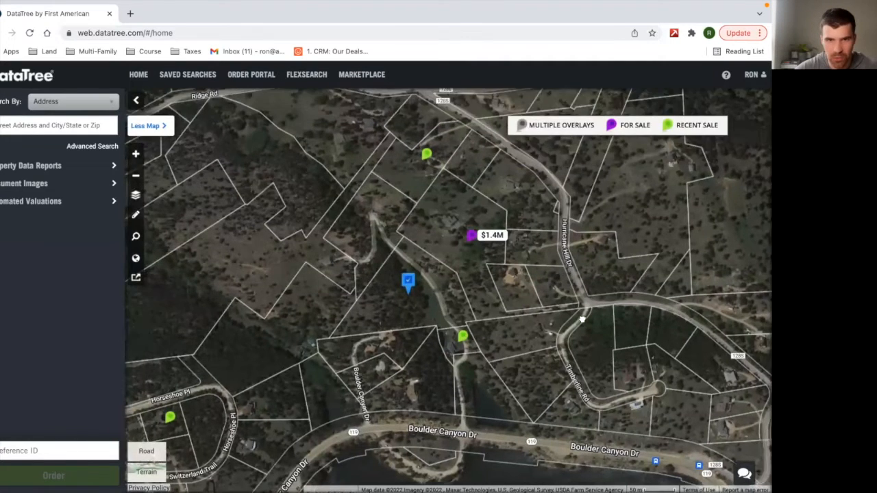
pyautogui.moveTo(582, 319); pyautogui.dragTo(409, 346)
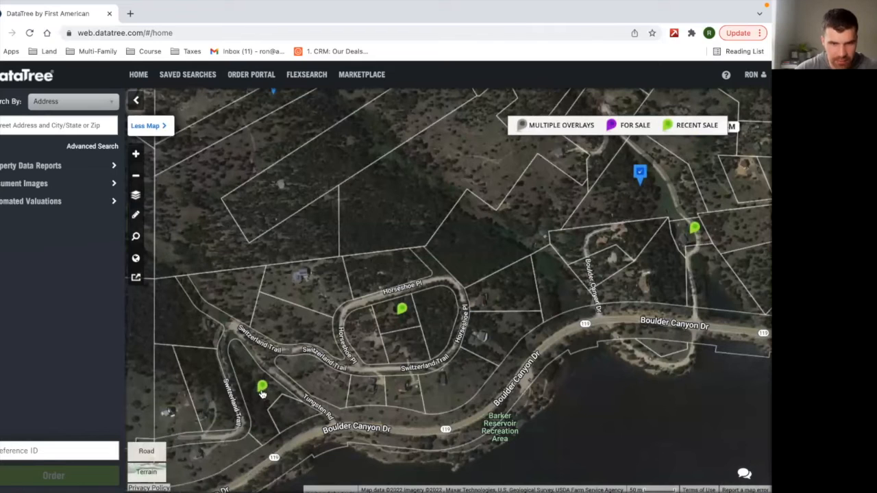
pyautogui.click(262, 387)
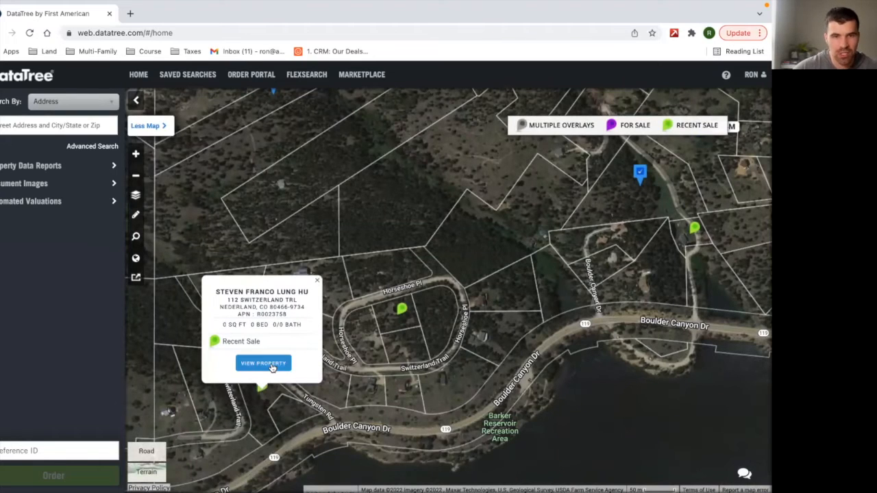
pyautogui.click(263, 387)
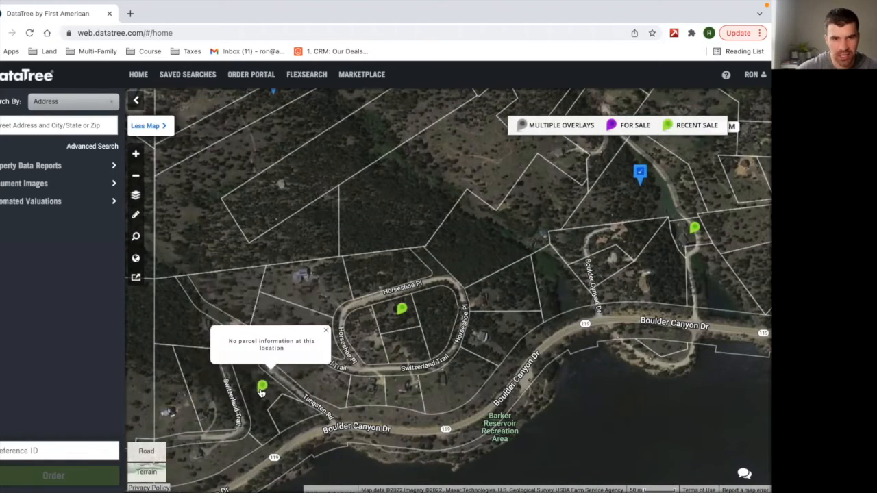
pyautogui.click(262, 387)
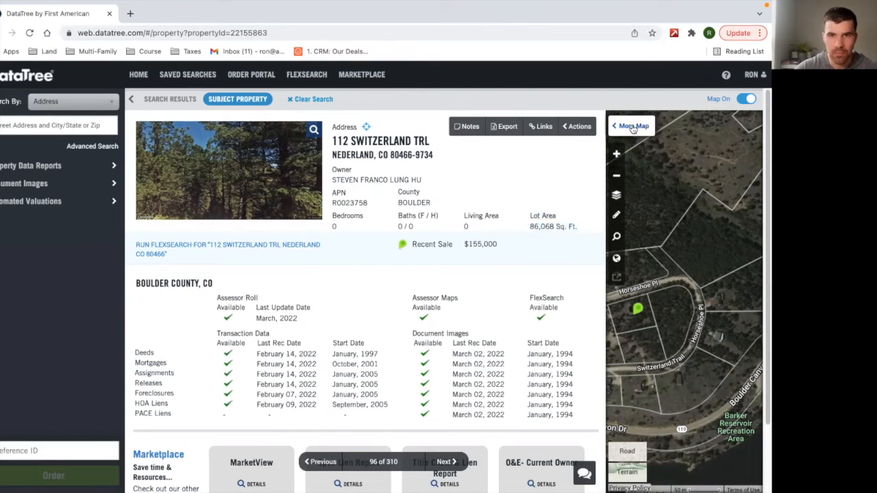
pyautogui.click(631, 125)
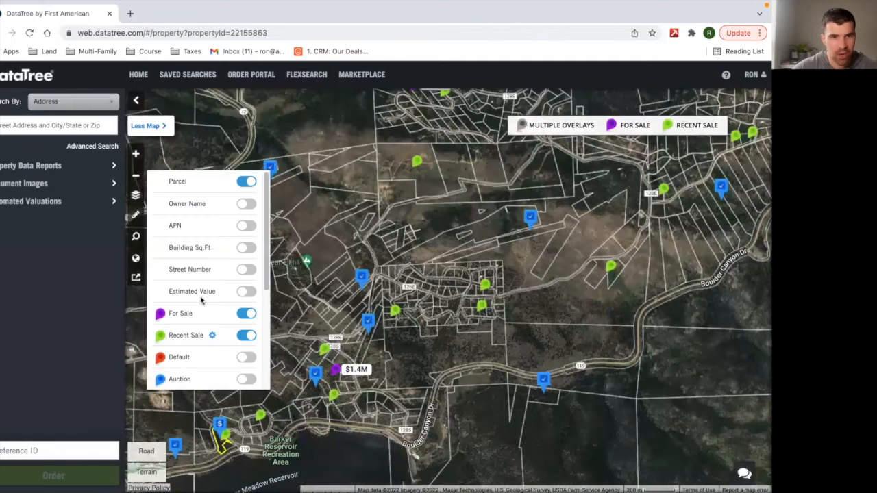
# Step: Add Auction properties to the map, toggling Default properties on and off
pyautogui.click(246, 379)
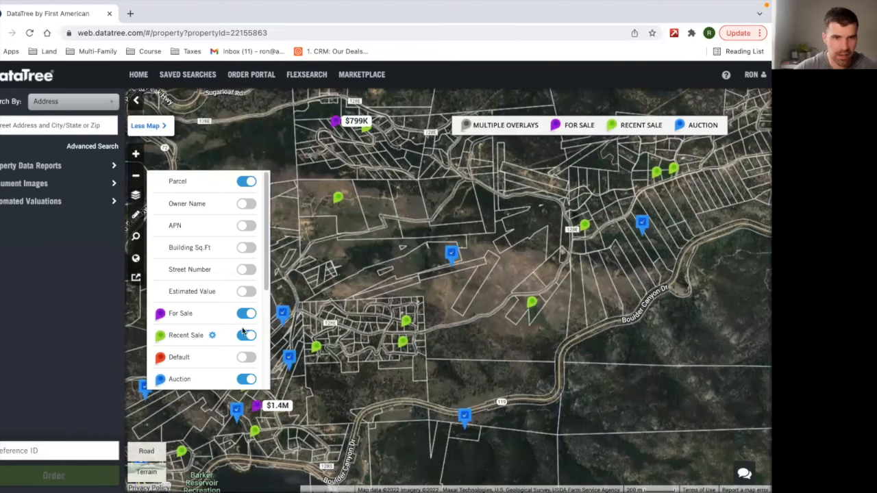
pyautogui.click(247, 357)
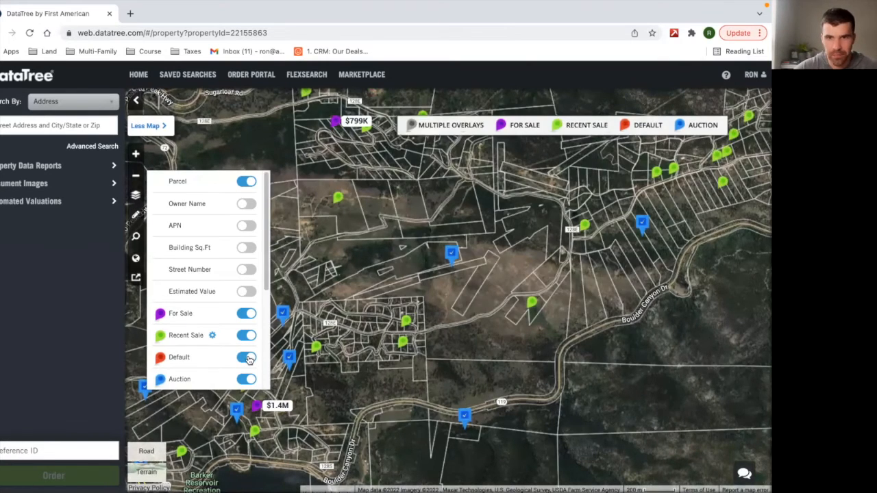
pyautogui.click(246, 357)
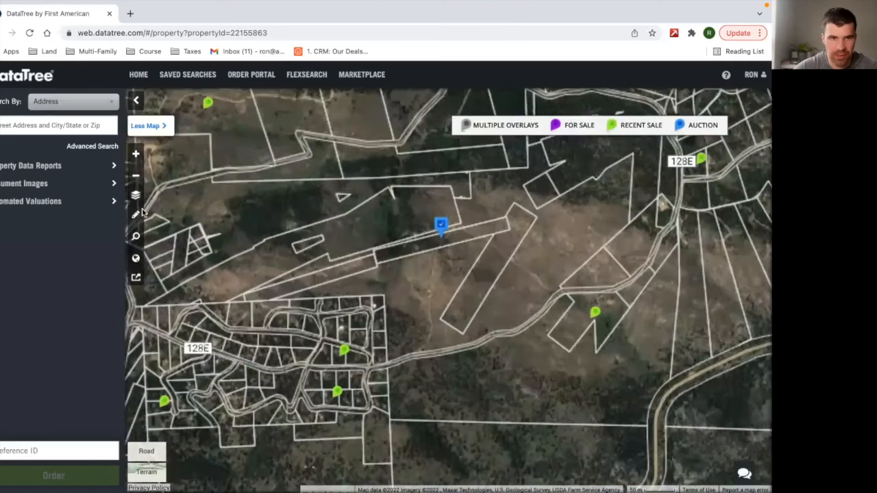
pyautogui.click(136, 195)
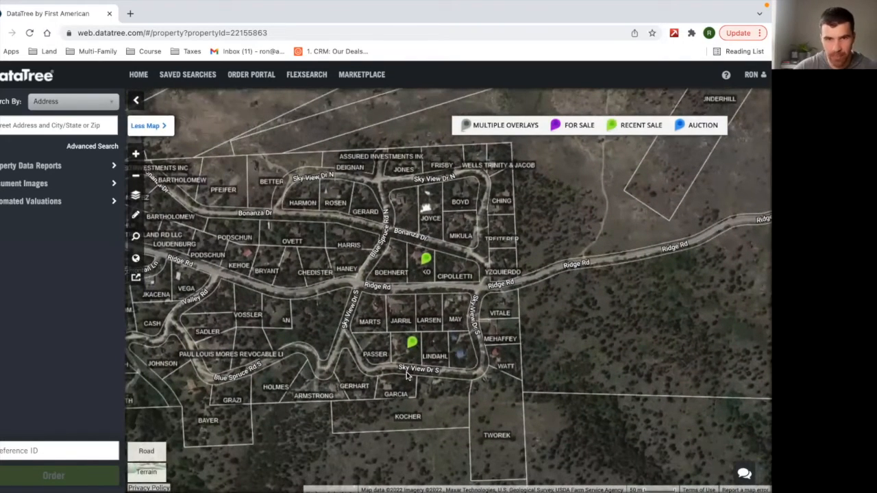
pyautogui.moveTo(404, 305)
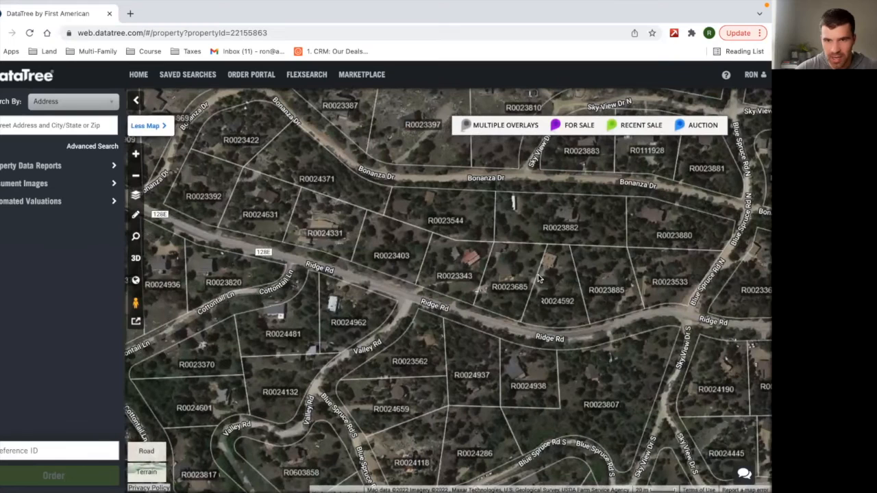
pyautogui.moveTo(464, 266)
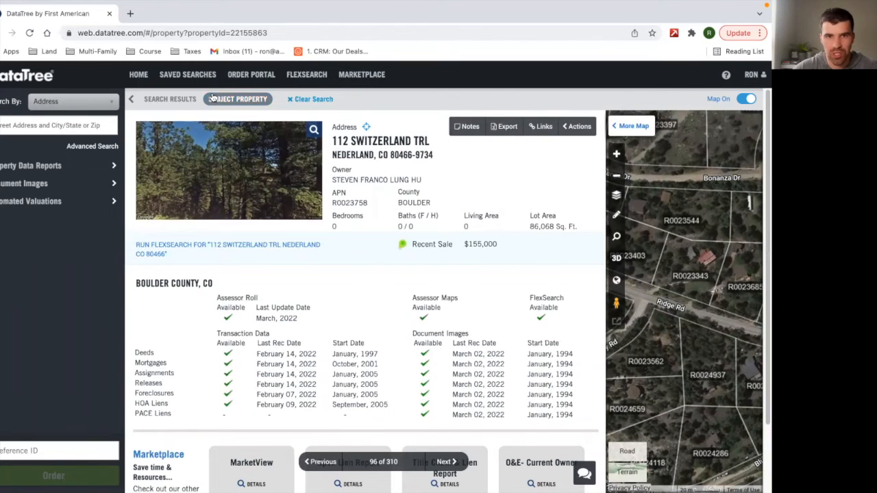
# Step: Save the 310-result search with the name 'BOULDER CO 5-5.5'
pyautogui.click(169, 99)
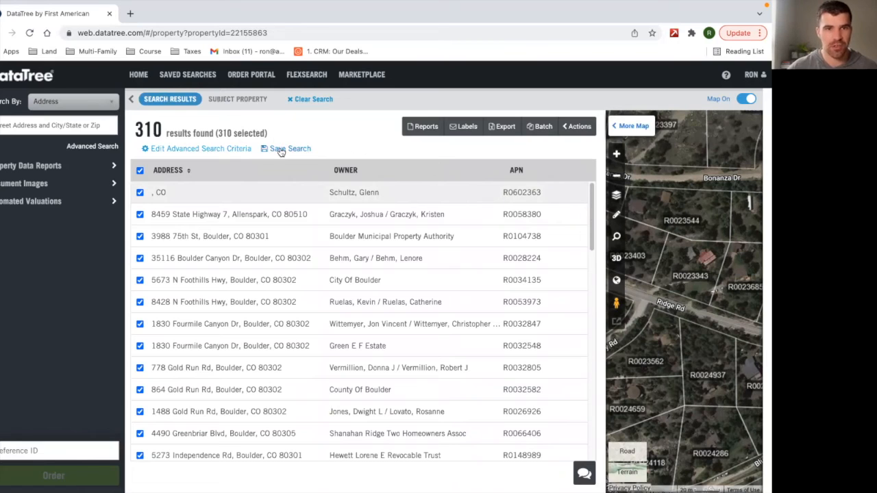
pyautogui.click(290, 149)
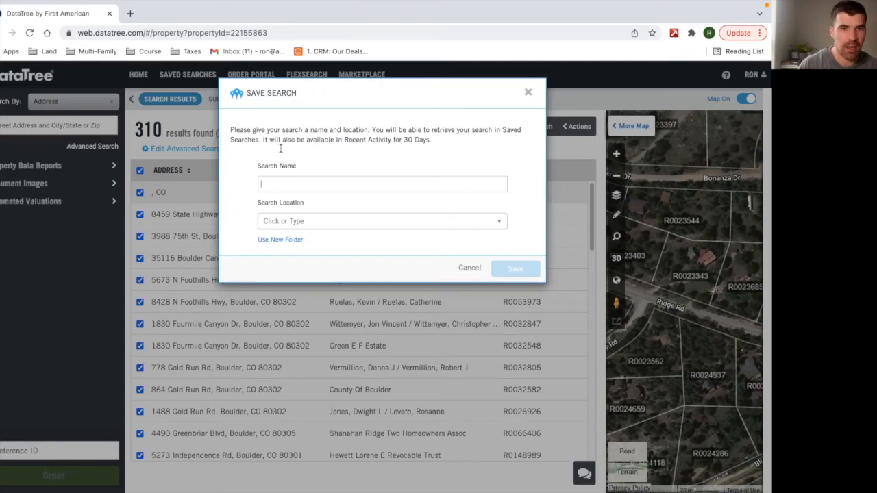
pyautogui.write('BOULDER CO')
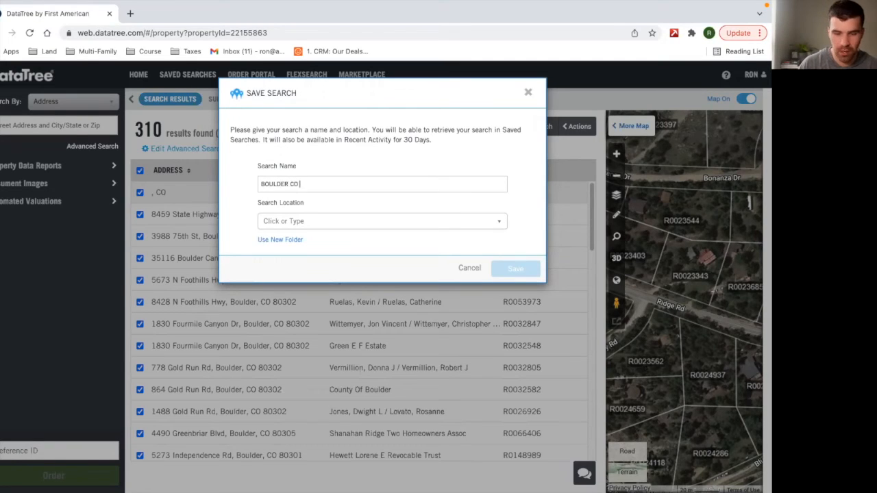
pyautogui.write('5-5.5')
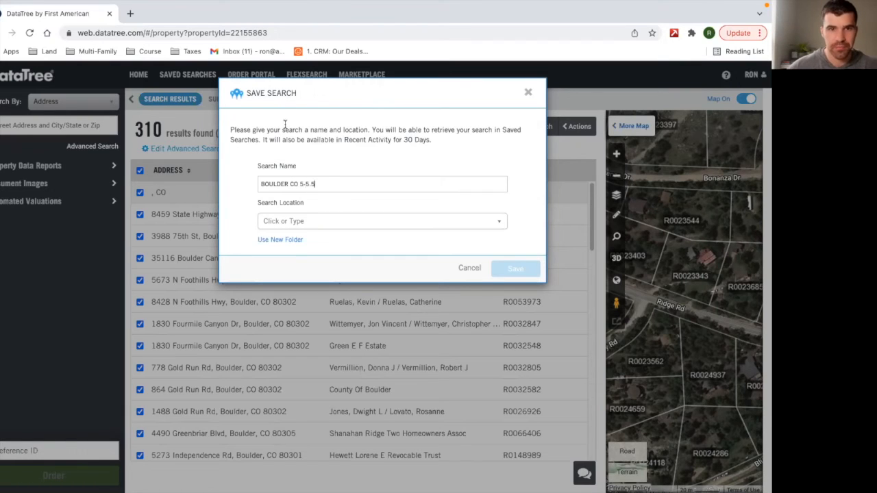
pyautogui.click(280, 240)
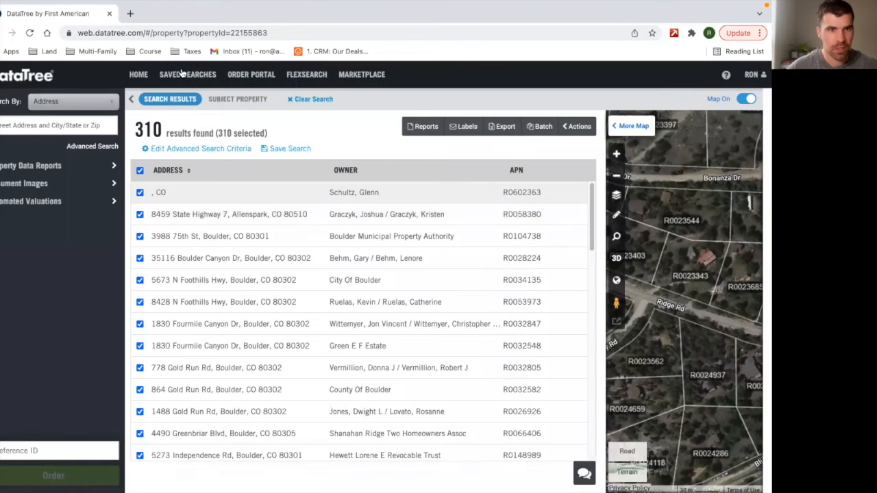
# Step: Open Saved Searches to confirm 'BOULDER CO 5-5.5' is listed
pyautogui.click(138, 74)
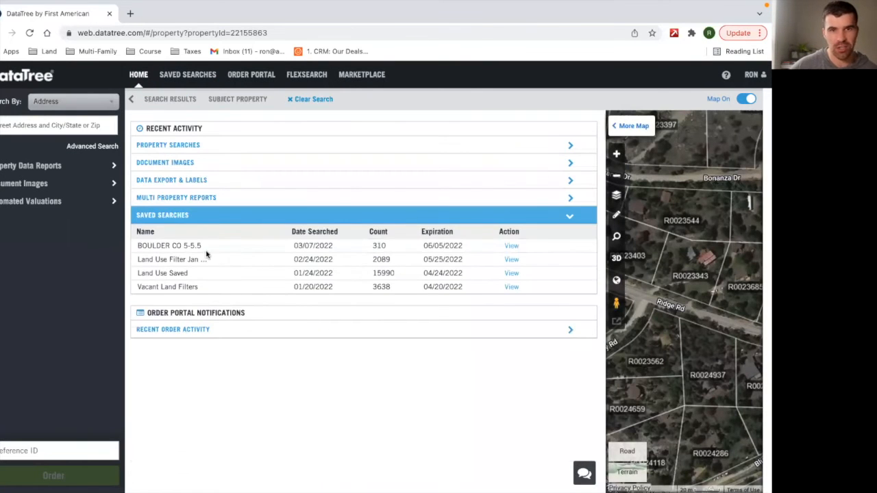
pyautogui.moveTo(276, 262)
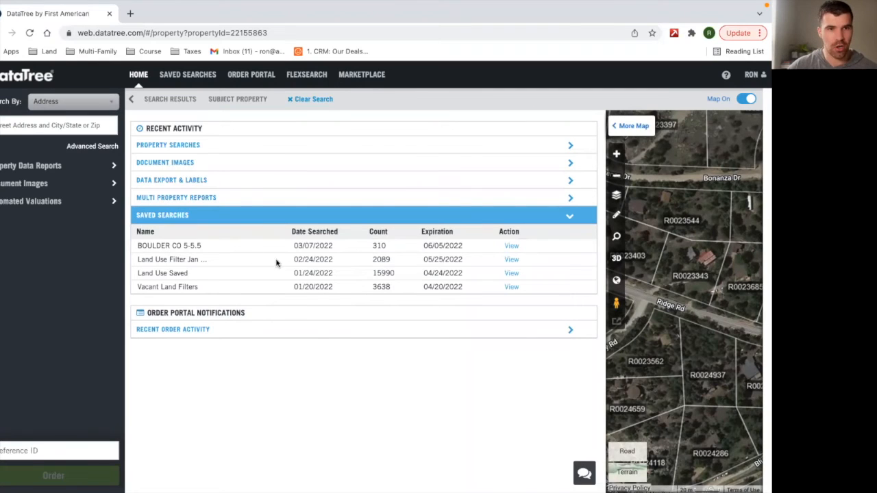
pyautogui.moveTo(419, 245)
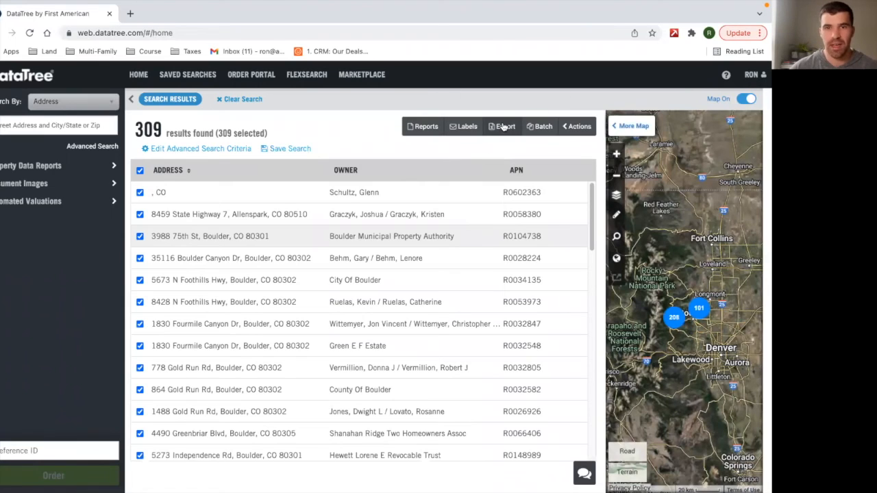
# Step: Open the Order Export form for the 309 result properties
pyautogui.click(504, 126)
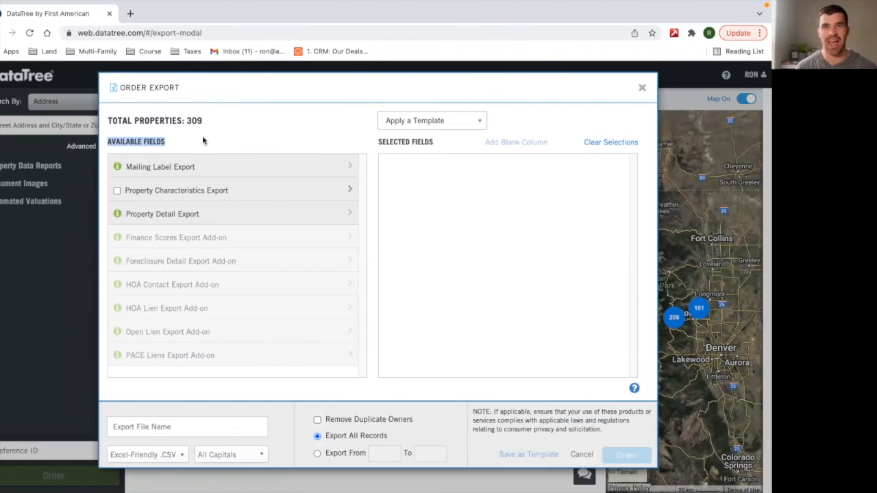
pyautogui.moveTo(327, 71)
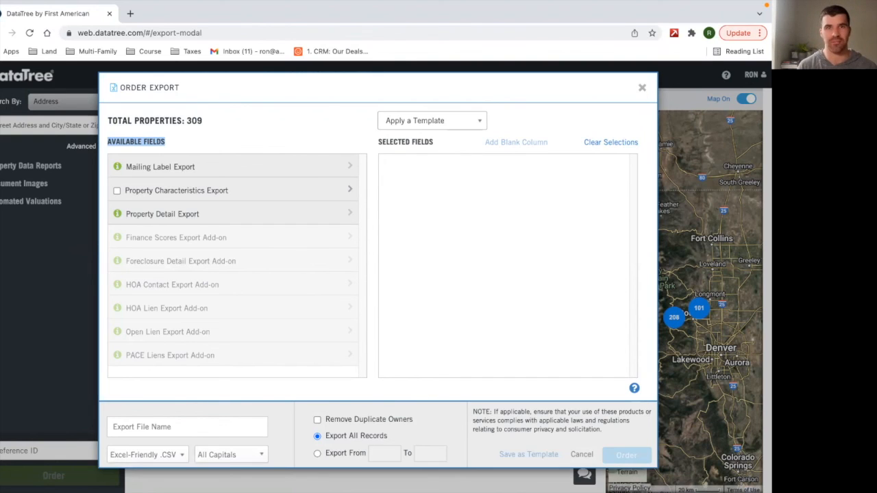
pyautogui.moveTo(512, 120)
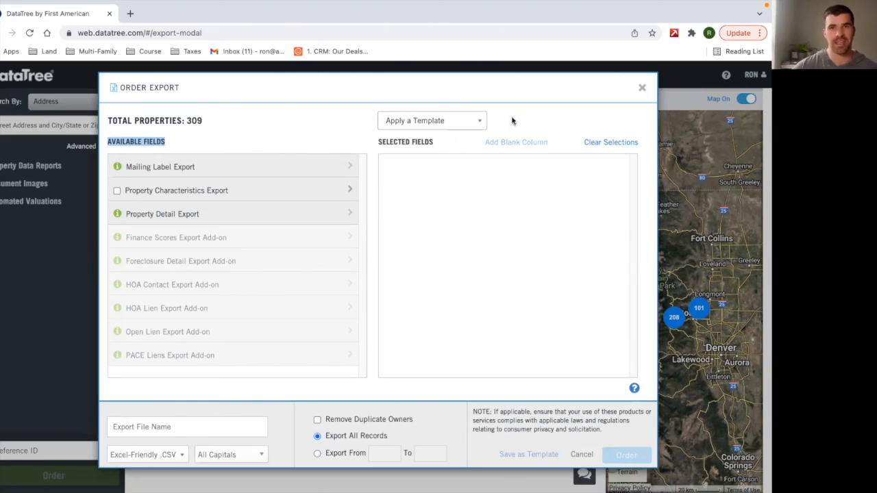